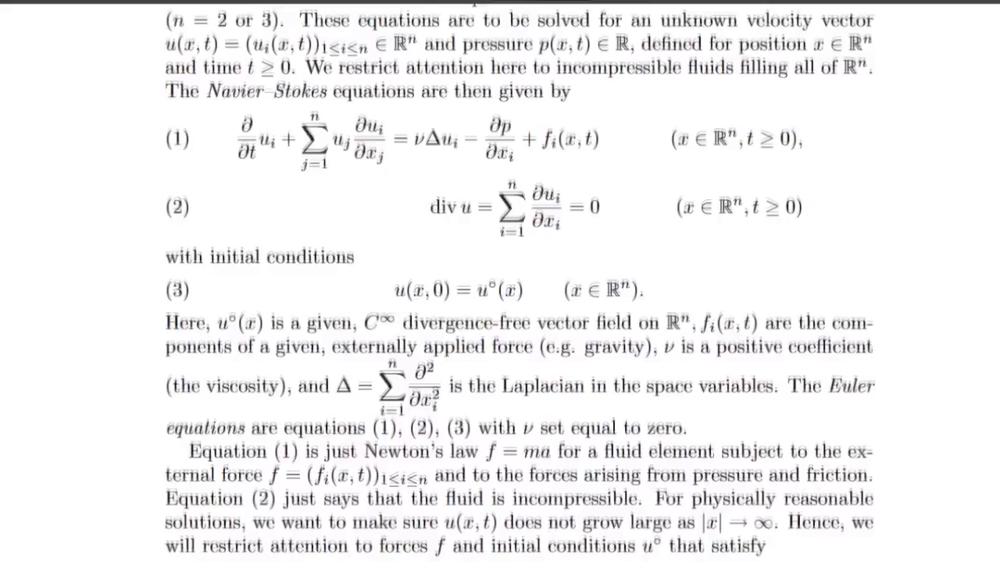
pyautogui.scroll(-3)
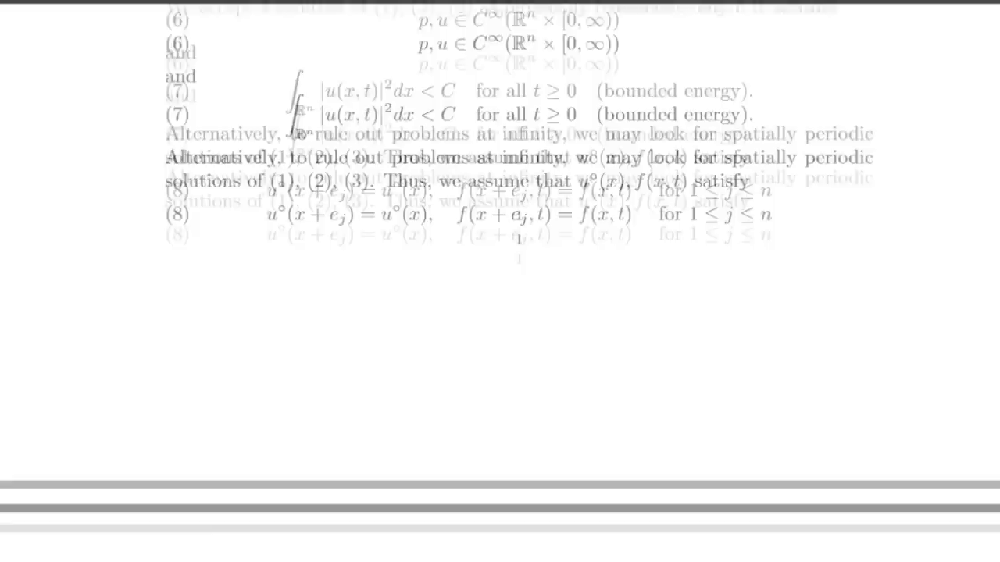
pyautogui.scroll(-3)
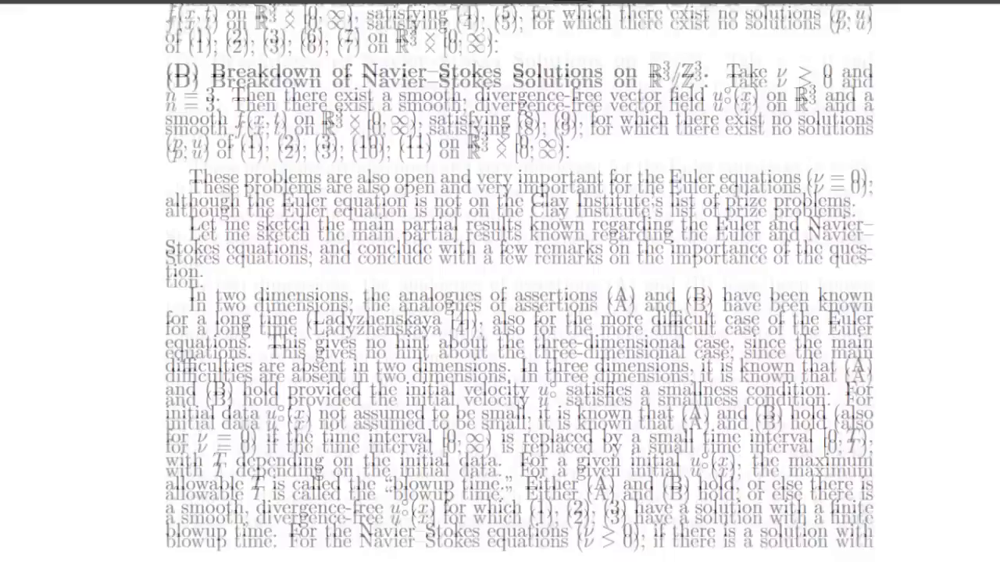